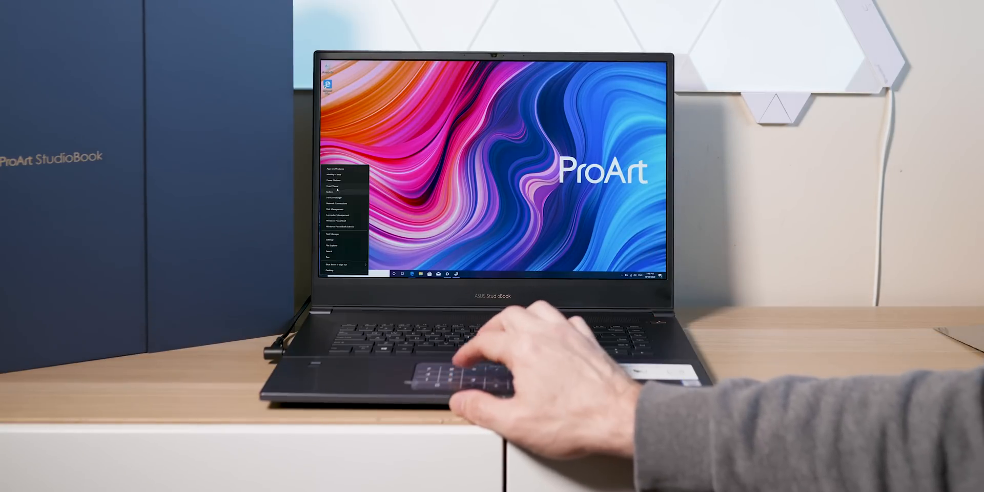
# - Start the Cinebench R20 CPU run alongside the open HWiNFO sensor and power windows
pyautogui.click(337, 198)
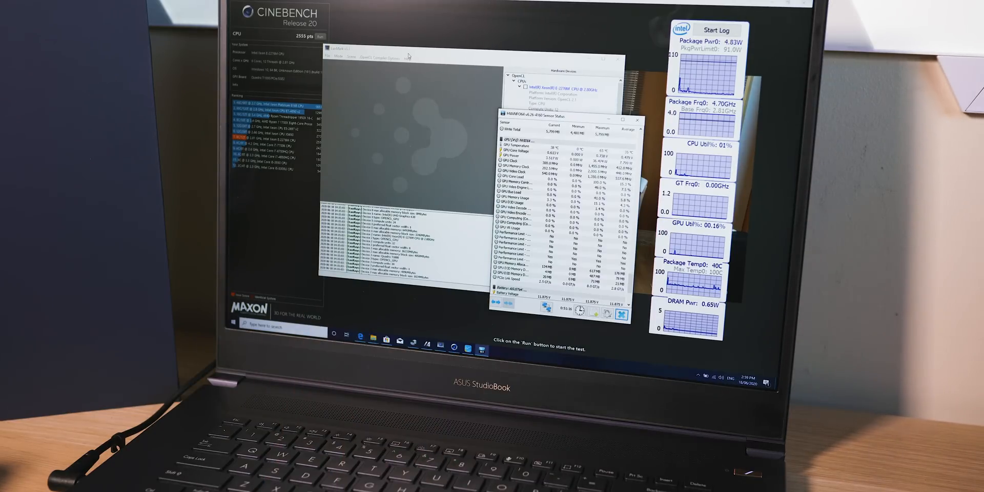
# - Show LuxMark's list of available benchmark and stress-test modes from its Mode menu
pyautogui.click(338, 58)
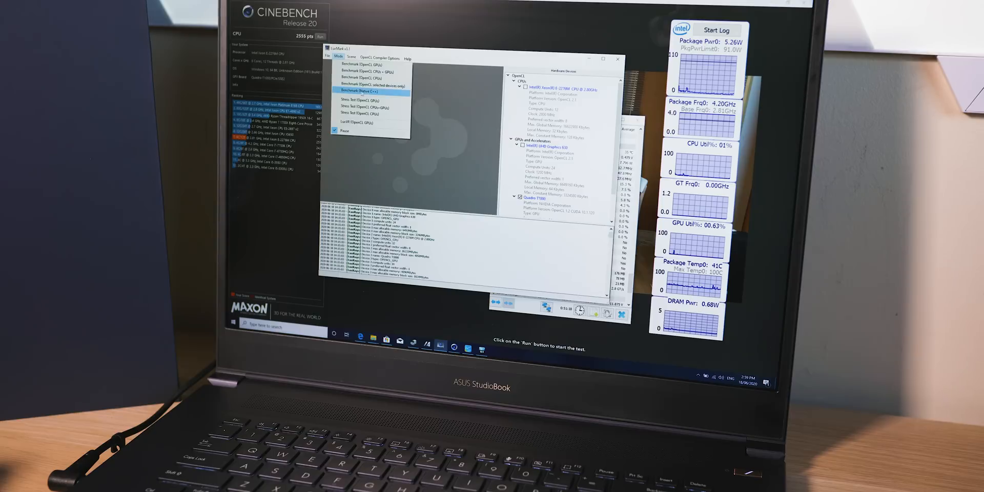